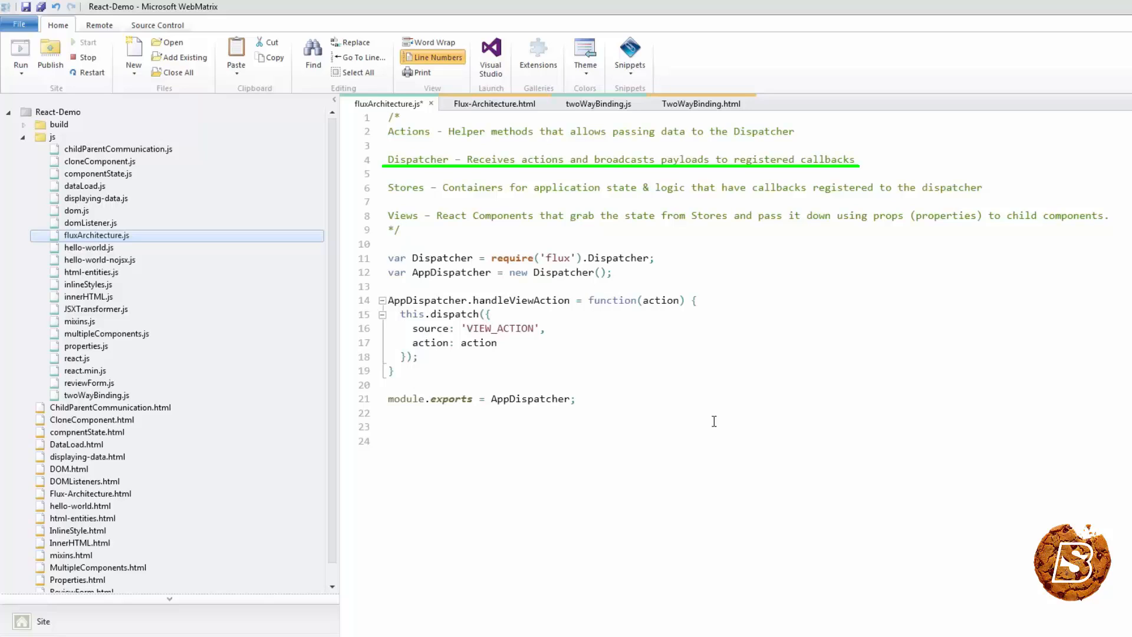
Step: Add the CourseStore.dispatcherIndex register callback and the BUY_COURSE case using AppDispatcher.waitFor, highlighting waitFor
{"action": "left_click", "coordinate": [404, 230]}
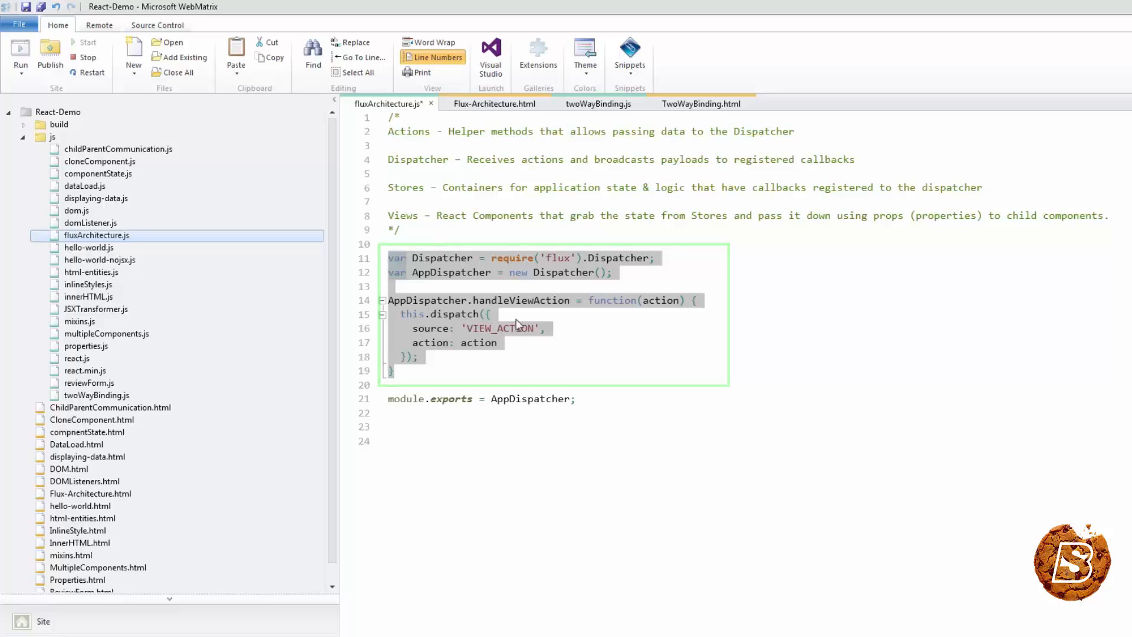
{"action": "double_click", "coordinate": [520, 300]}
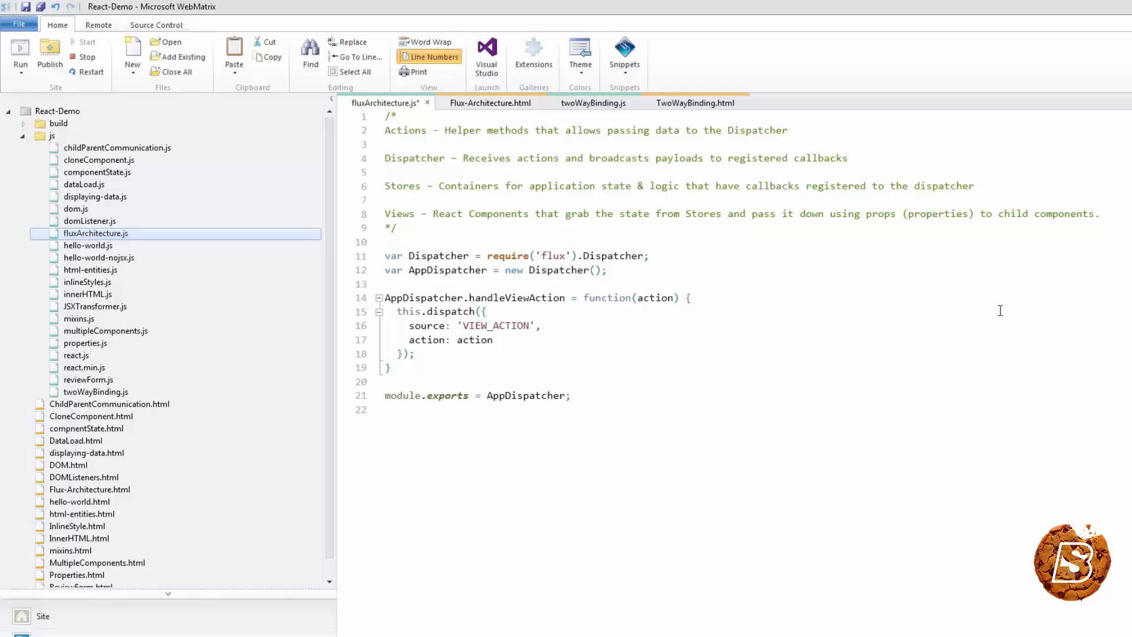
{"action": "mouse_move", "coordinate": [966, 295]}
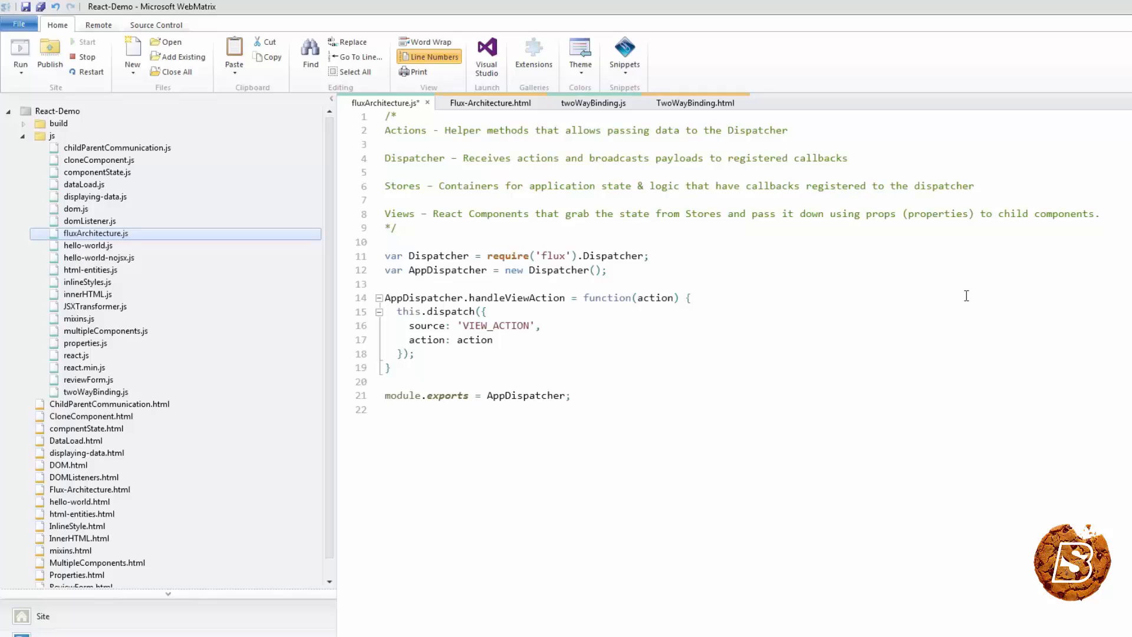
{"action": "left_click", "coordinate": [386, 409]}
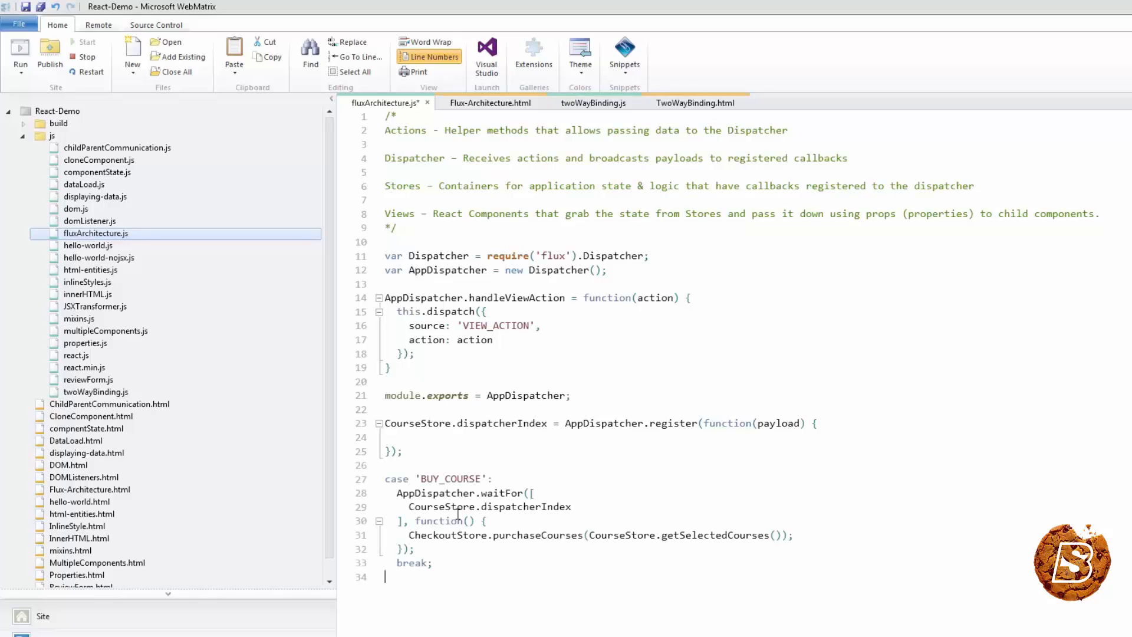
{"action": "double_click", "coordinate": [439, 479]}
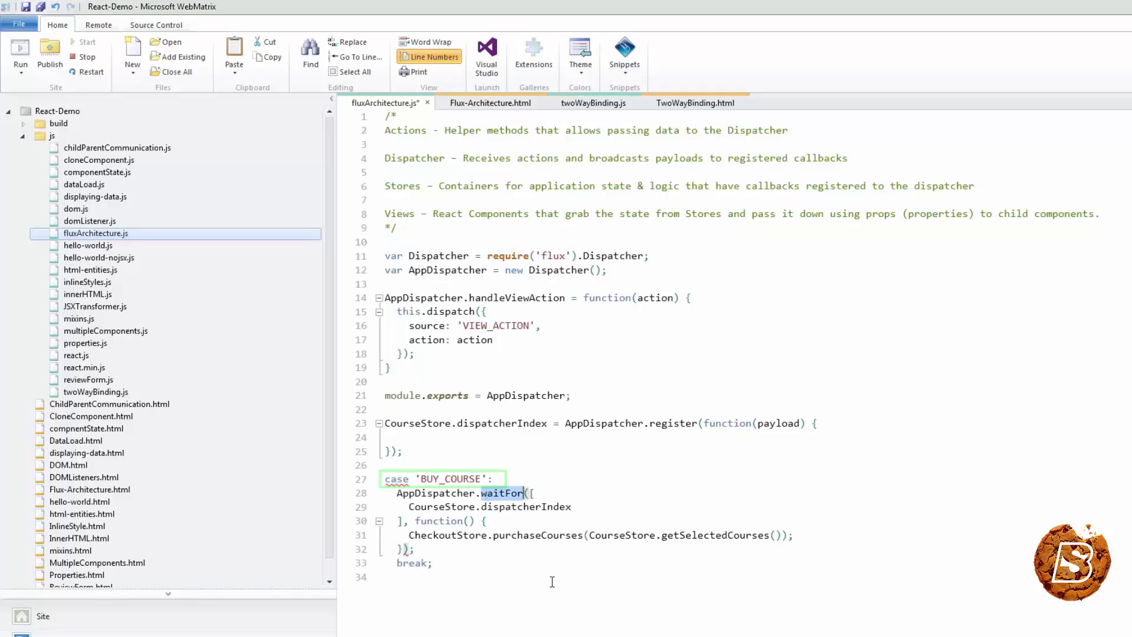
{"action": "double_click", "coordinate": [504, 493]}
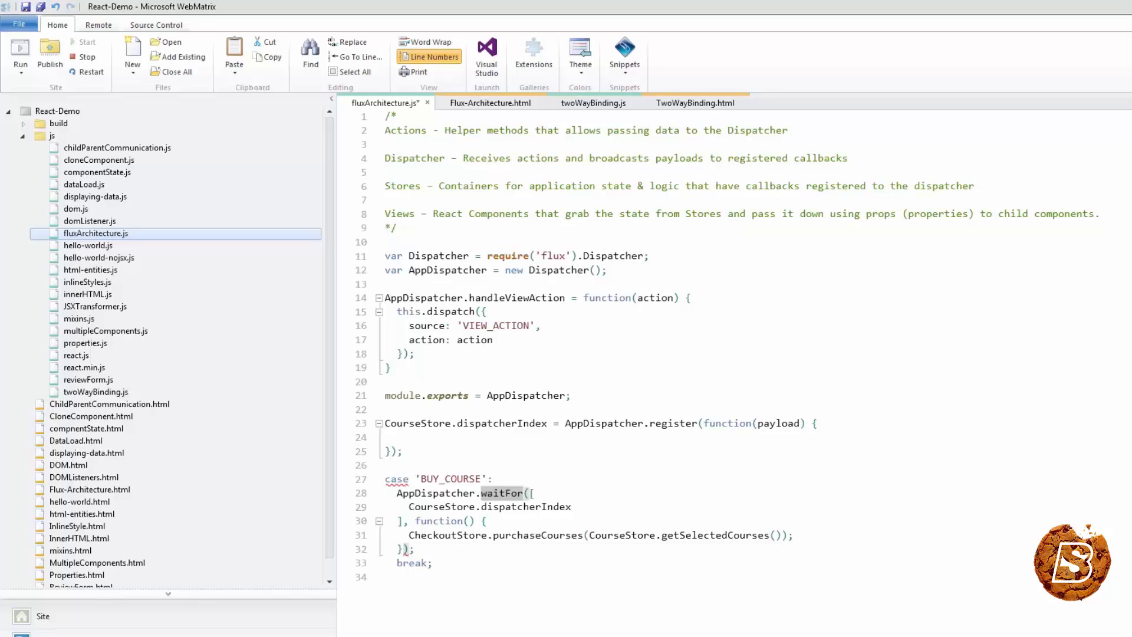
Step: Add the Store example requiring dispatcher, constants and EventEmitter, with CourseStore built via merge, highlighting merge
{"action": "scroll", "scroll_direction": "down", "scroll_amount": 3}
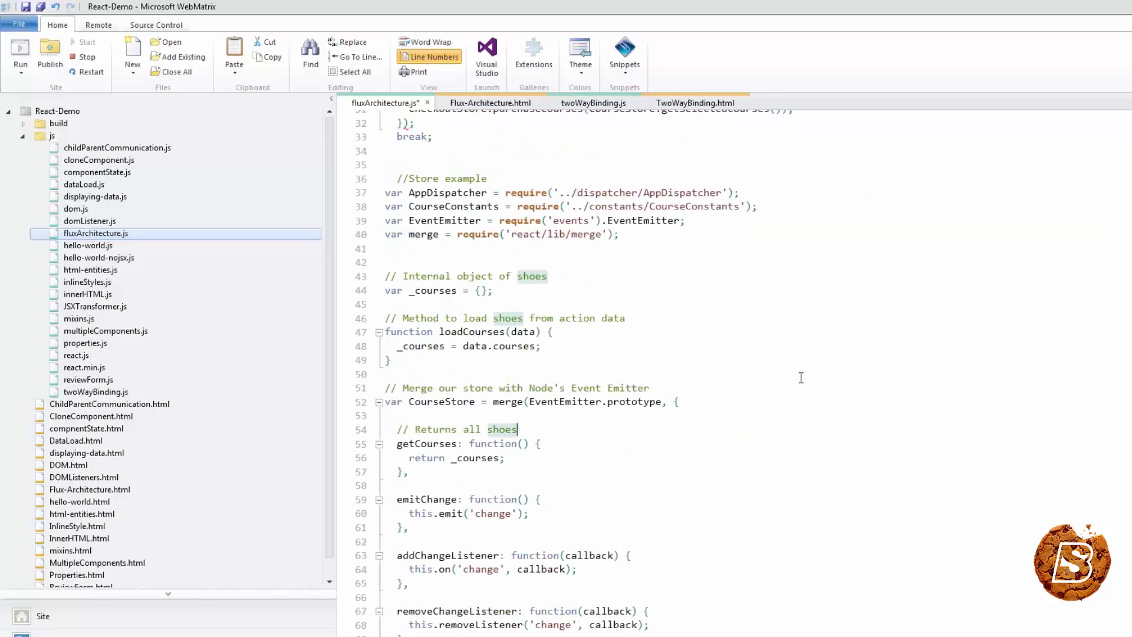
{"action": "double_click", "coordinate": [441, 178]}
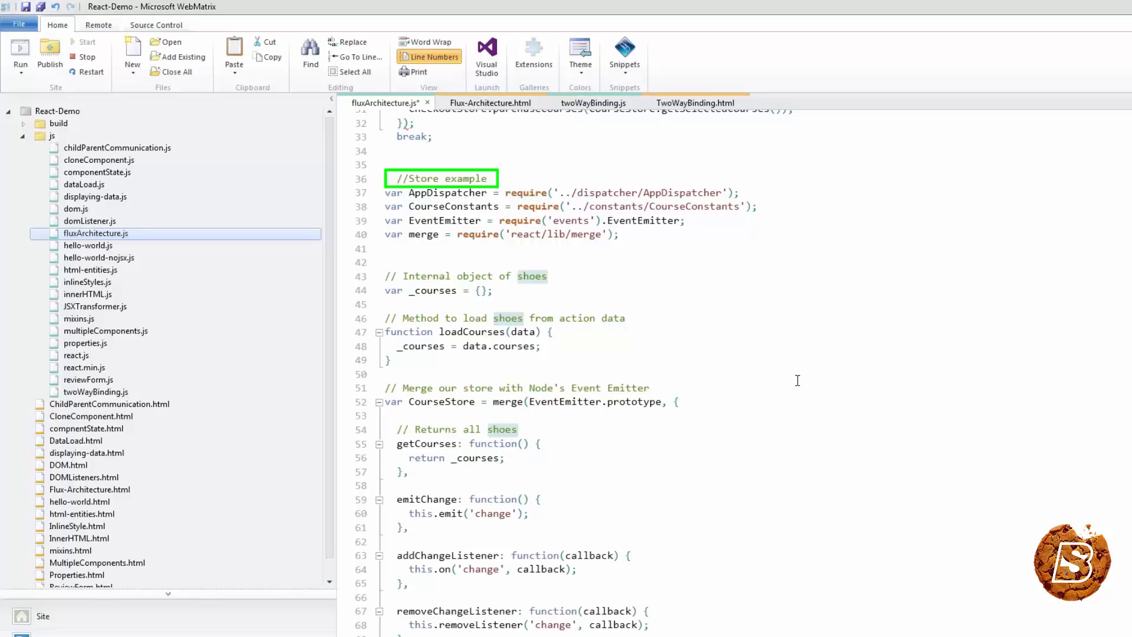
{"action": "left_click", "coordinate": [798, 503]}
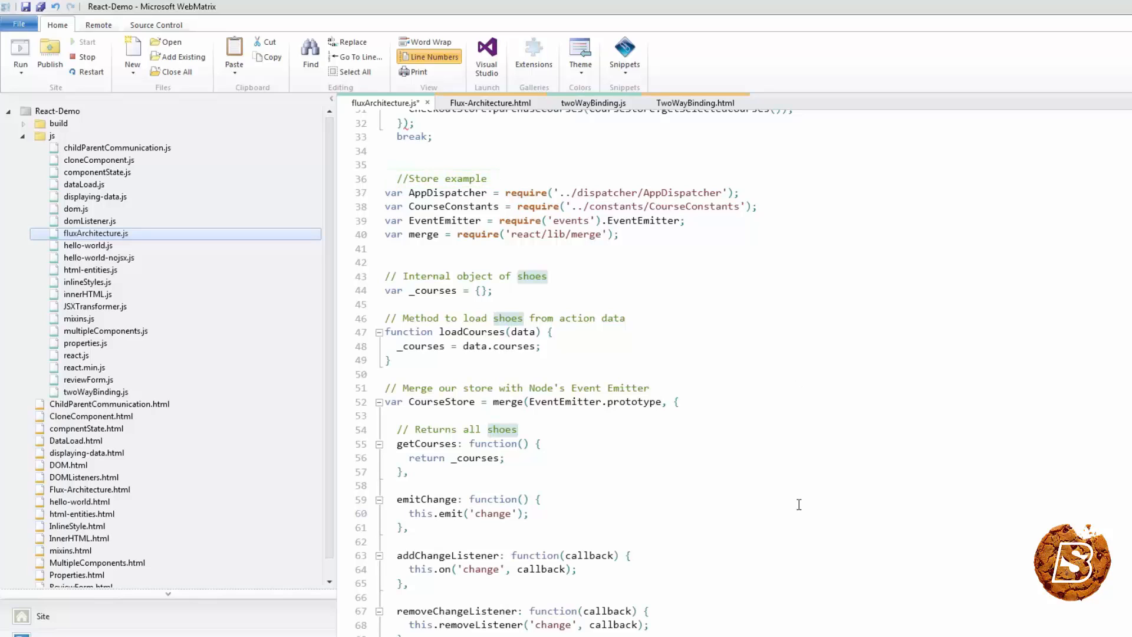
{"action": "double_click", "coordinate": [507, 401]}
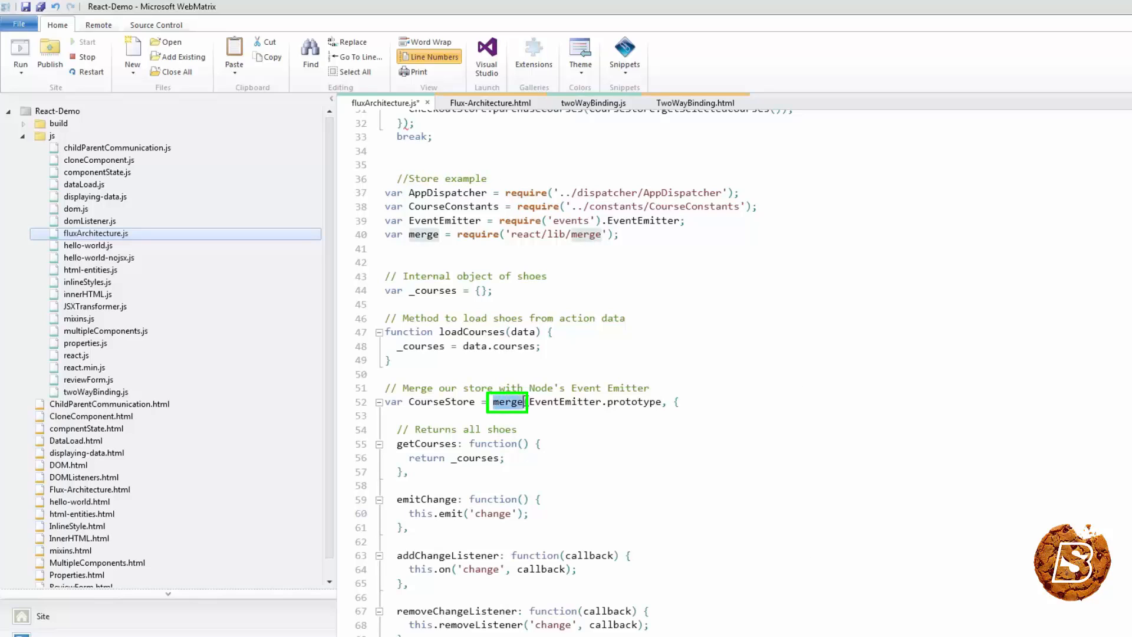
{"action": "mouse_move", "coordinate": [521, 415]}
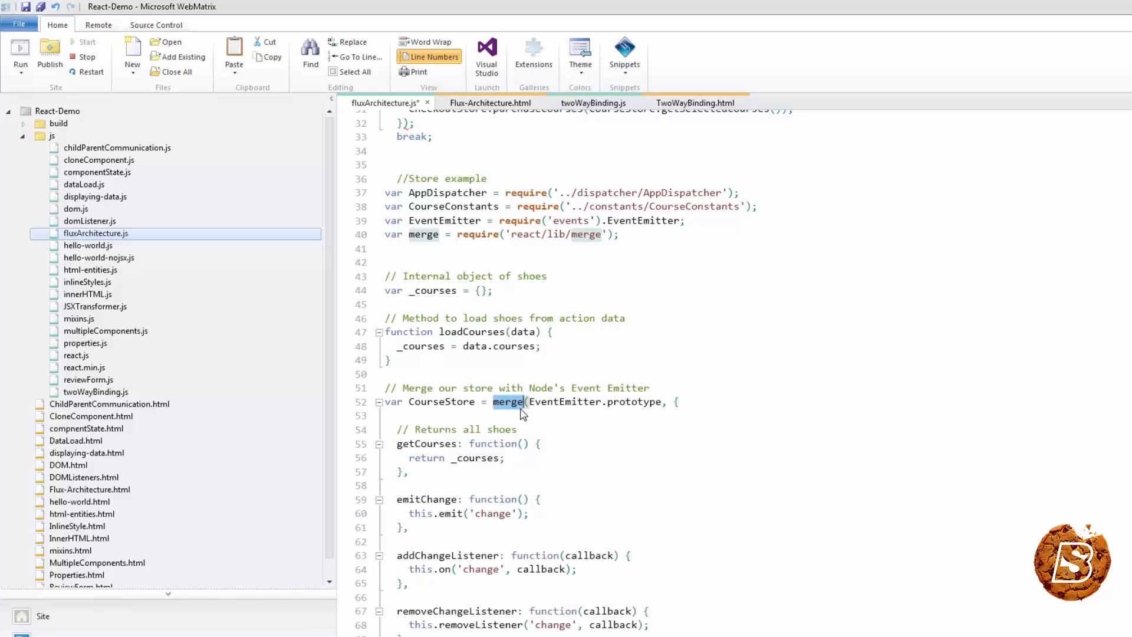
{"action": "scroll", "scroll_direction": "down", "scroll_amount": 3}
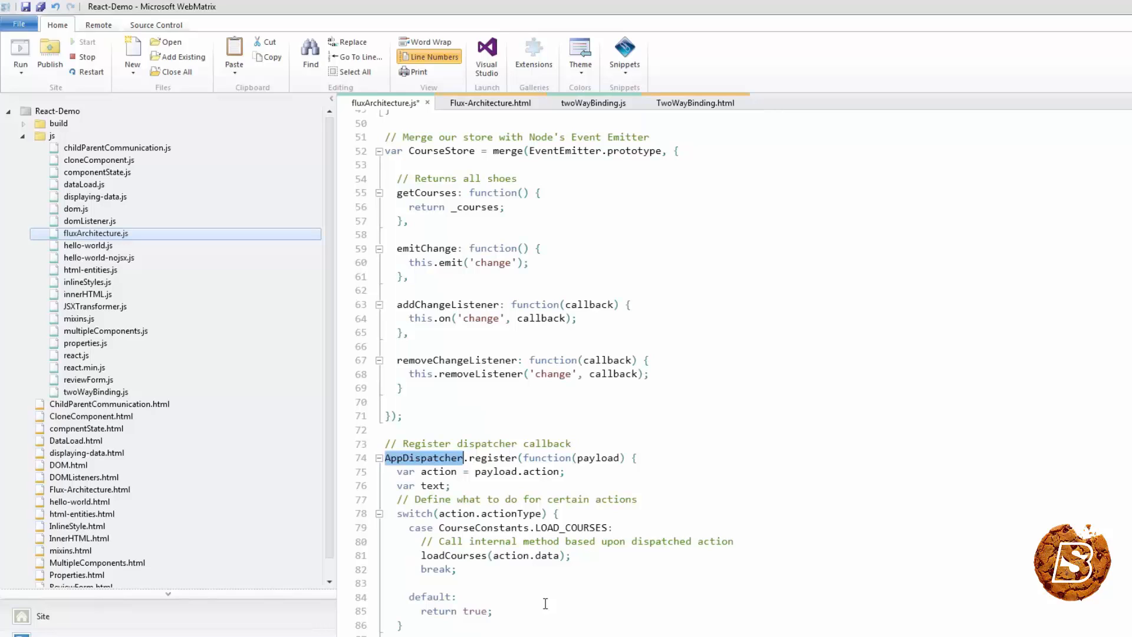
{"action": "double_click", "coordinate": [494, 457]}
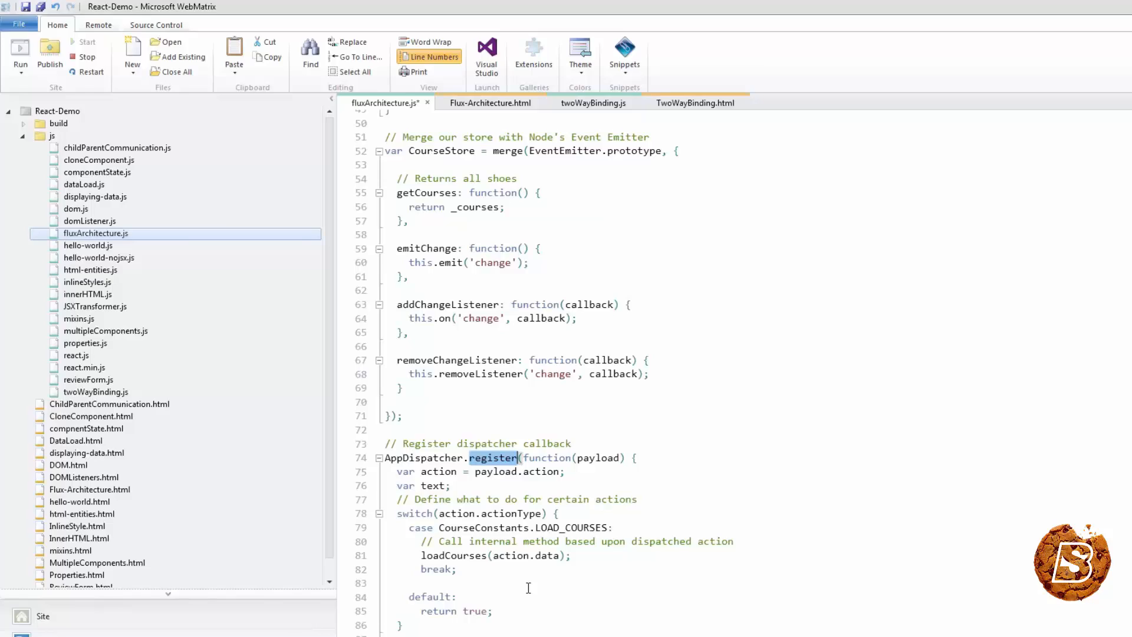
{"action": "mouse_move", "coordinate": [948, 524]}
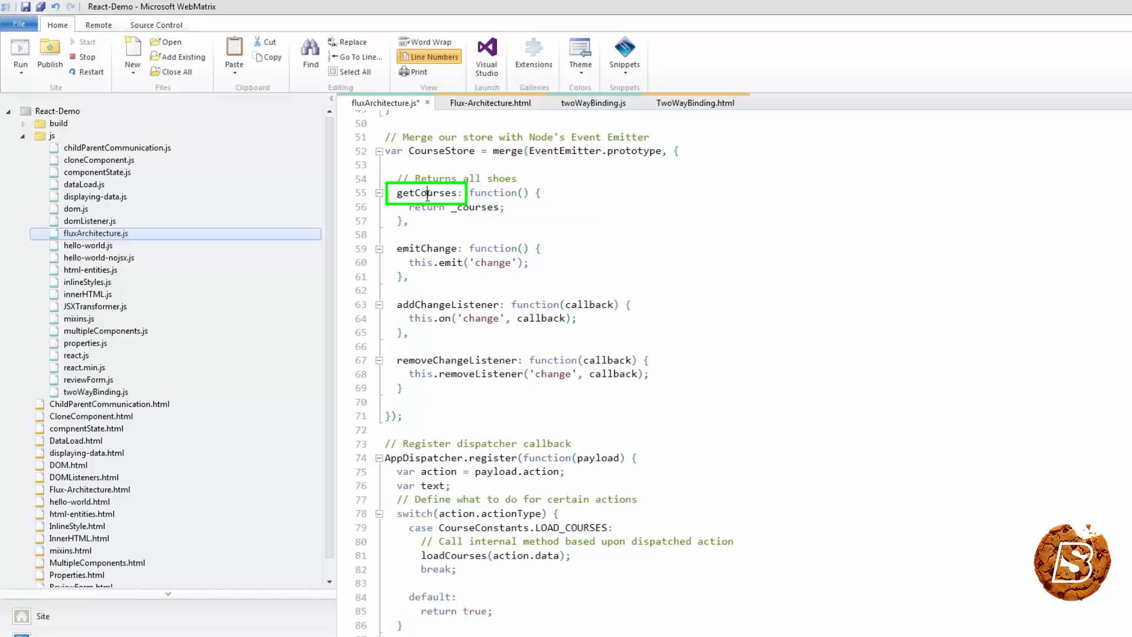
{"action": "double_click", "coordinate": [427, 193]}
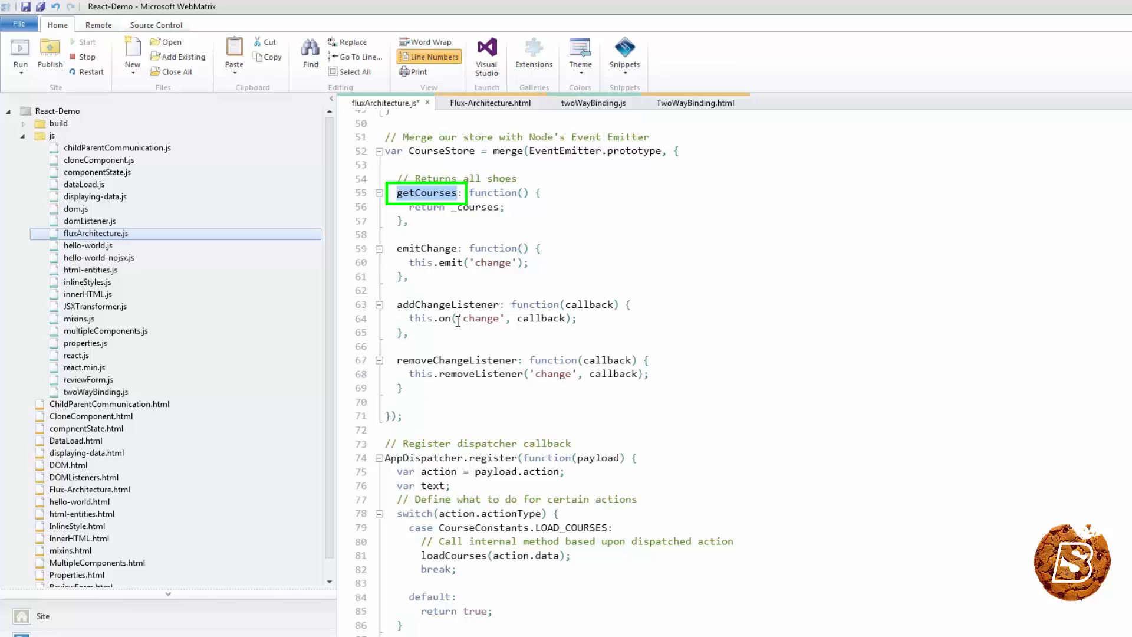
{"action": "left_click", "coordinate": [436, 261]}
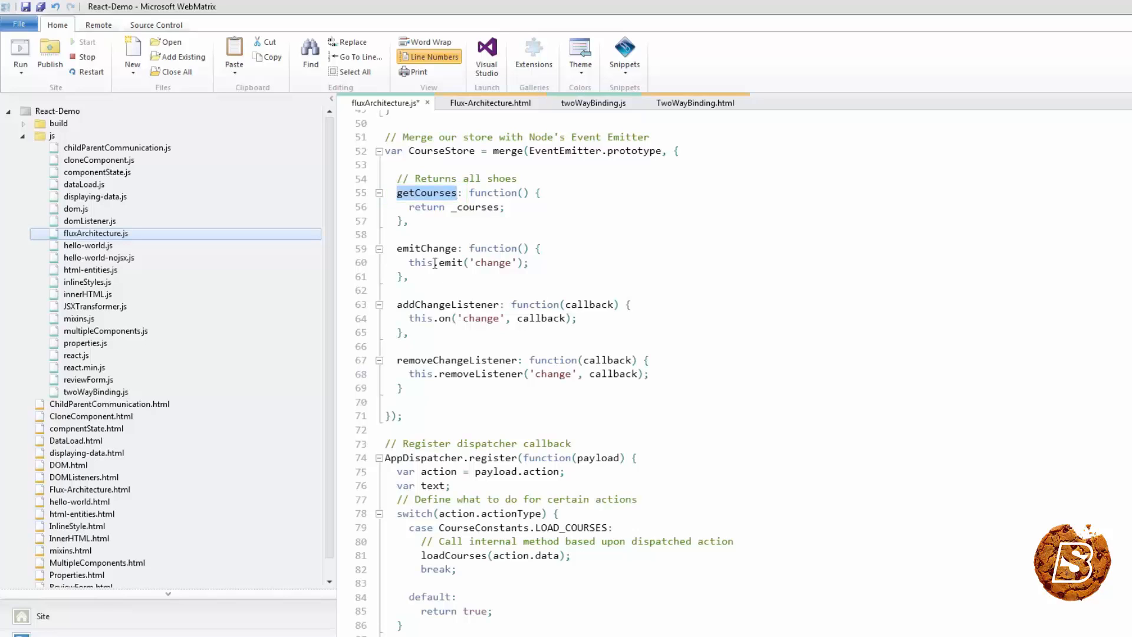
{"action": "scroll", "scroll_direction": "up", "scroll_amount": 3}
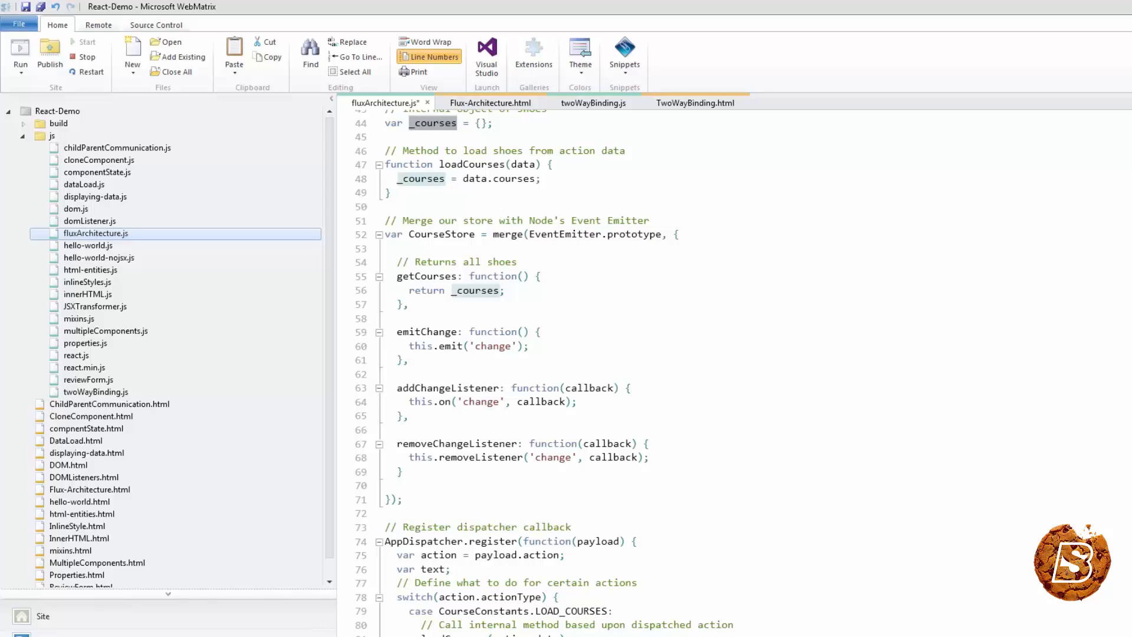
{"action": "scroll", "scroll_direction": "down", "scroll_amount": 3}
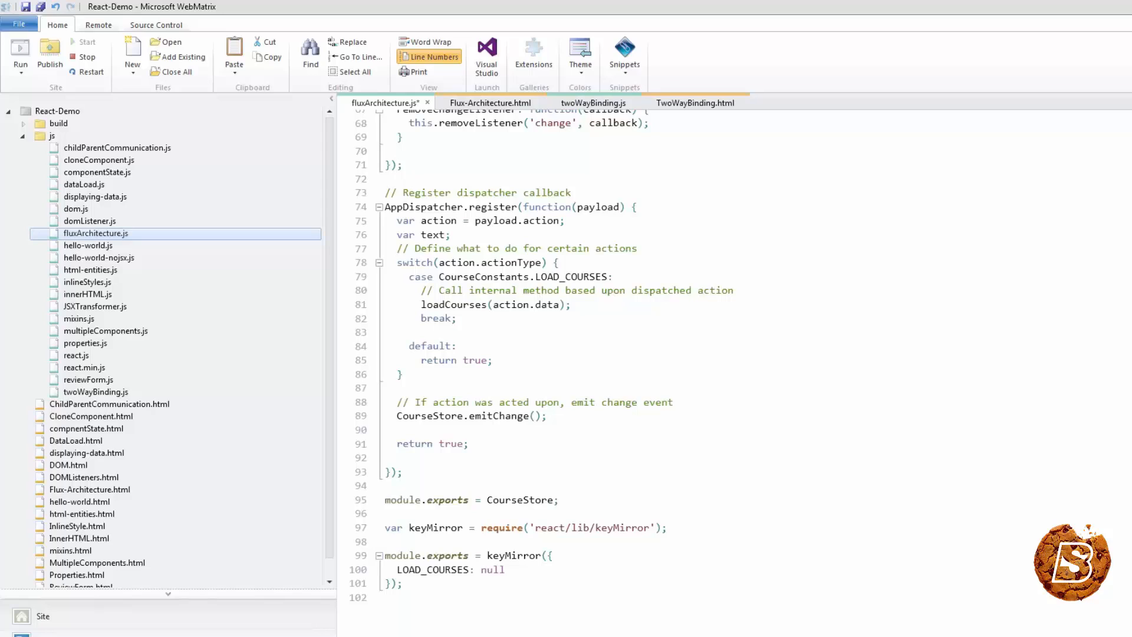
Step: Highlight the LOAD_COURSES constant and add the CourseStoreActions creator whose loadShoes dispatches LOAD_COURSES with data
{"action": "double_click", "coordinate": [629, 529]}
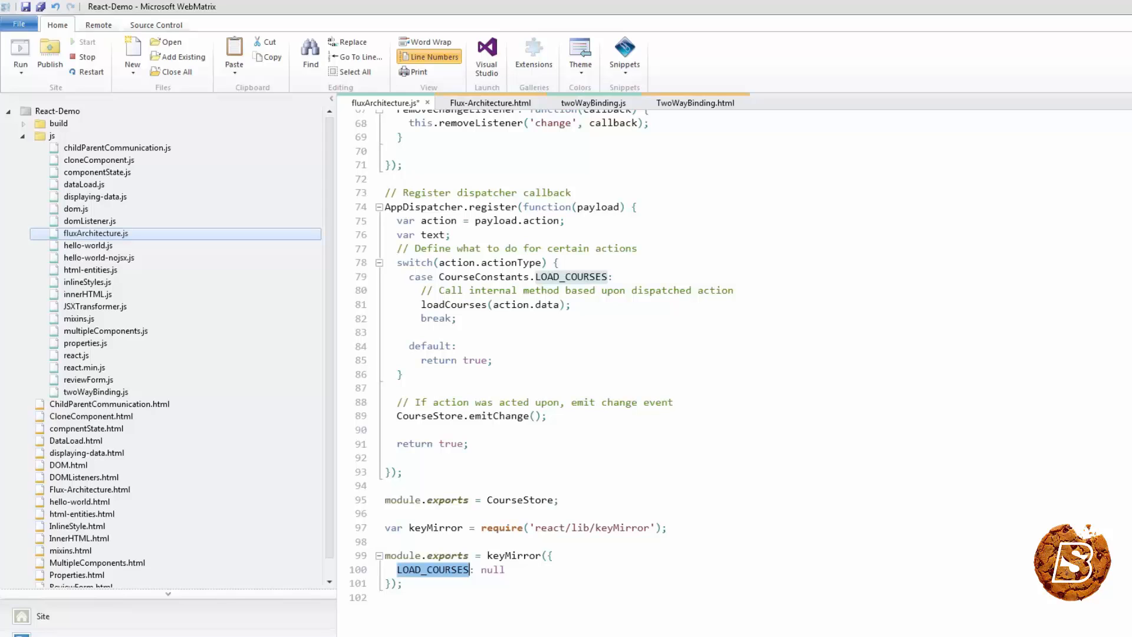
{"action": "scroll", "scroll_direction": "down", "scroll_amount": 3}
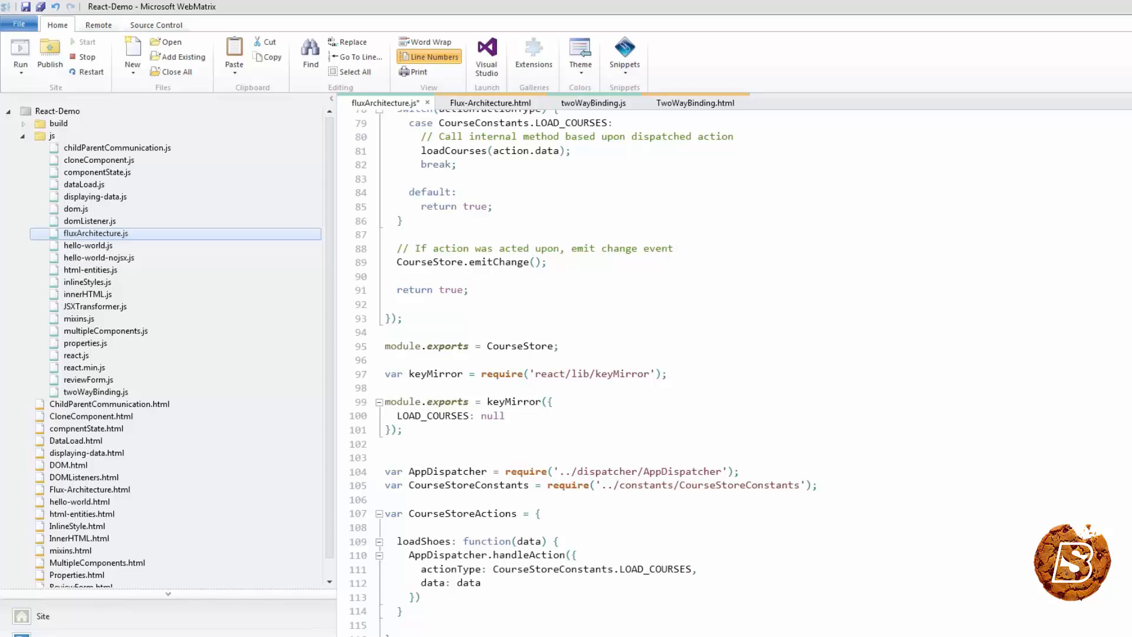
{"action": "scroll", "scroll_direction": "down", "scroll_amount": 3}
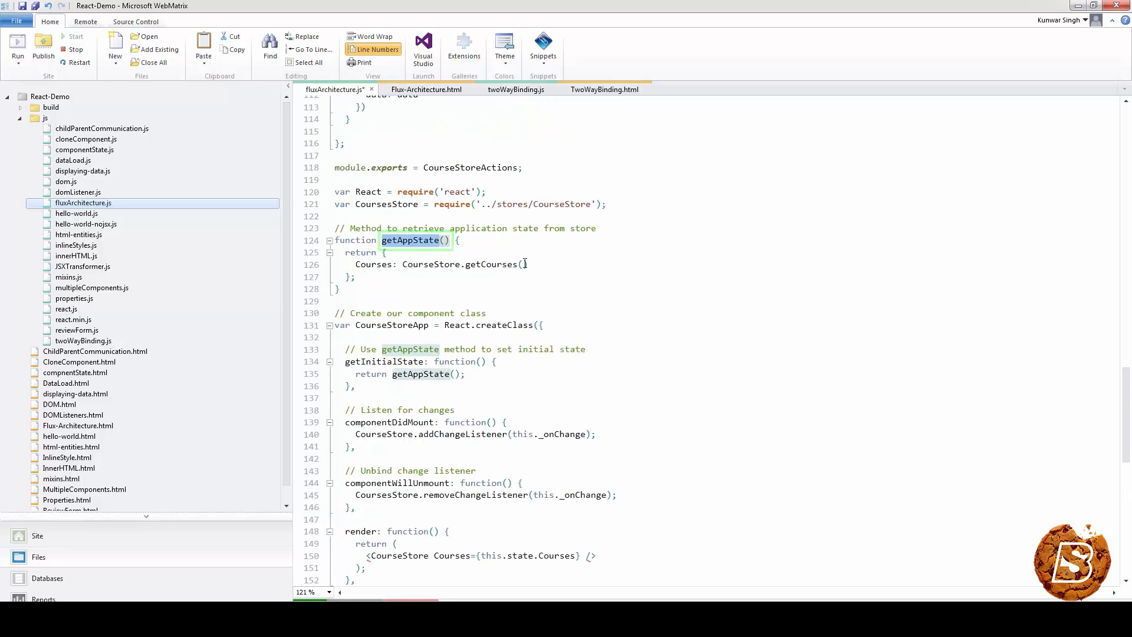
Step: Add getAppState calling CourseStore.getCourses() and the CourseStoreApp React.createClass component, highlighting getAppState
{"action": "double_click", "coordinate": [432, 263]}
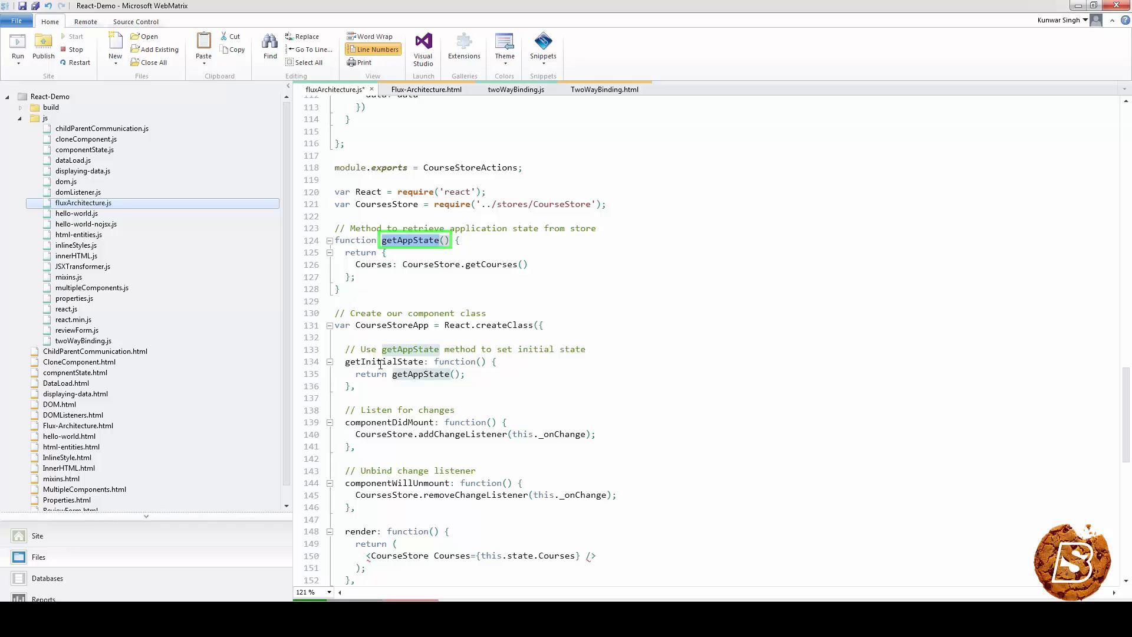
{"action": "double_click", "coordinate": [384, 361]}
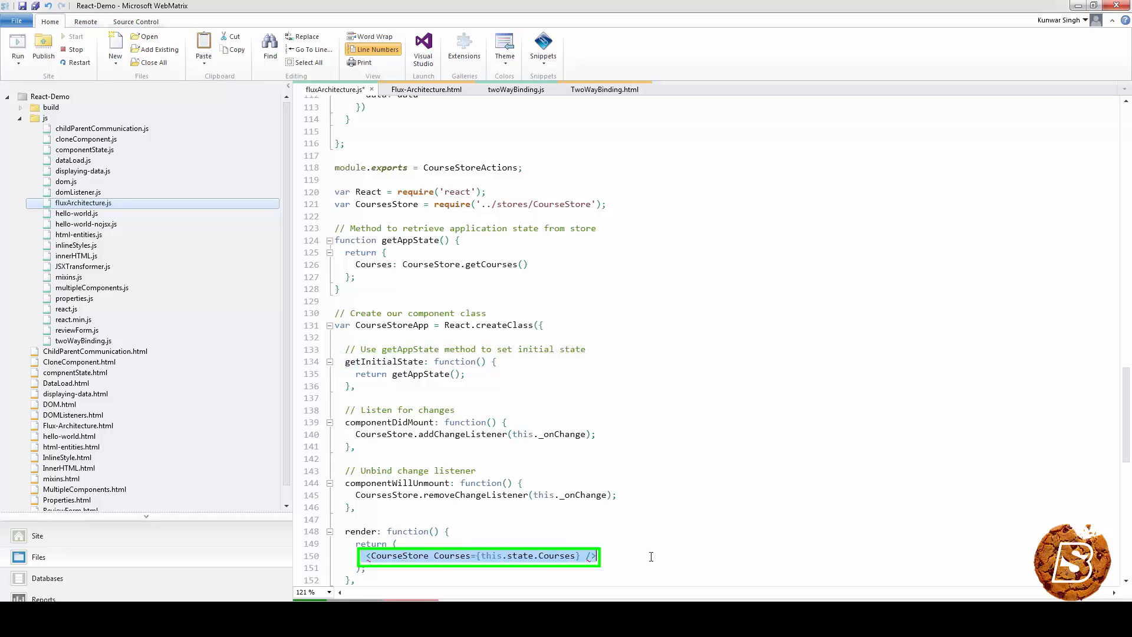
{"action": "scroll", "scroll_direction": "down", "scroll_amount": 3}
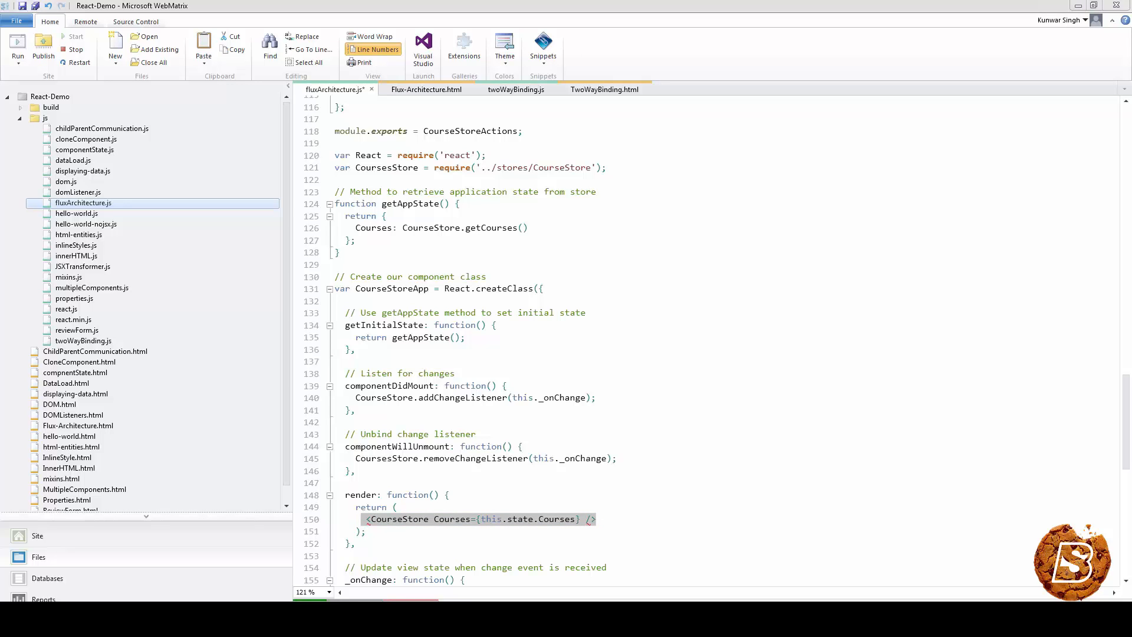
{"action": "double_click", "coordinate": [462, 398]}
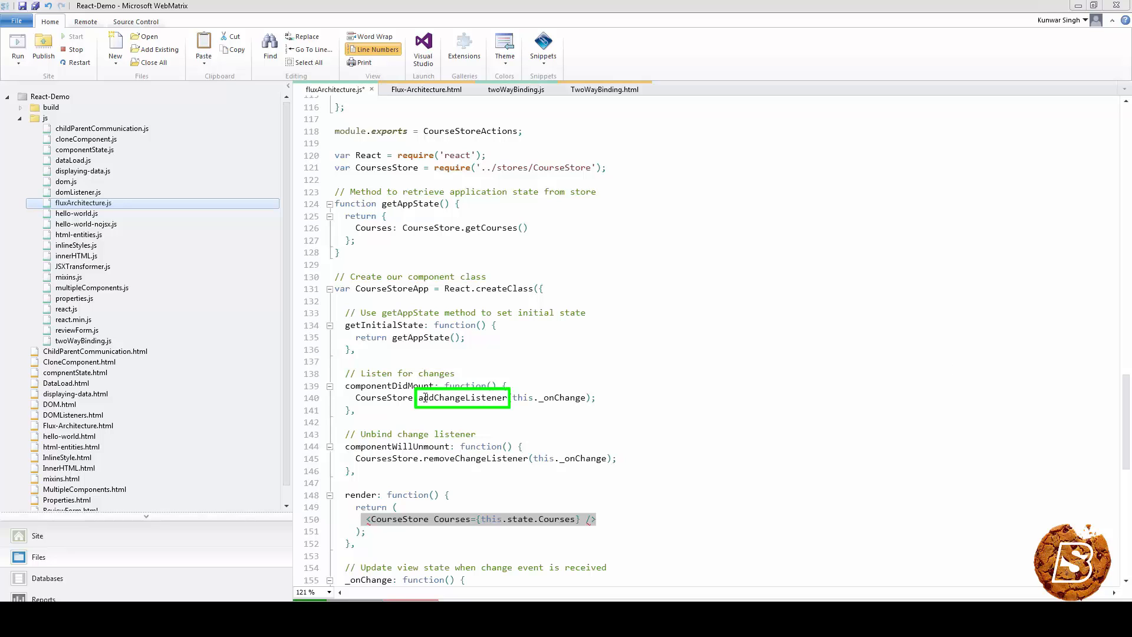